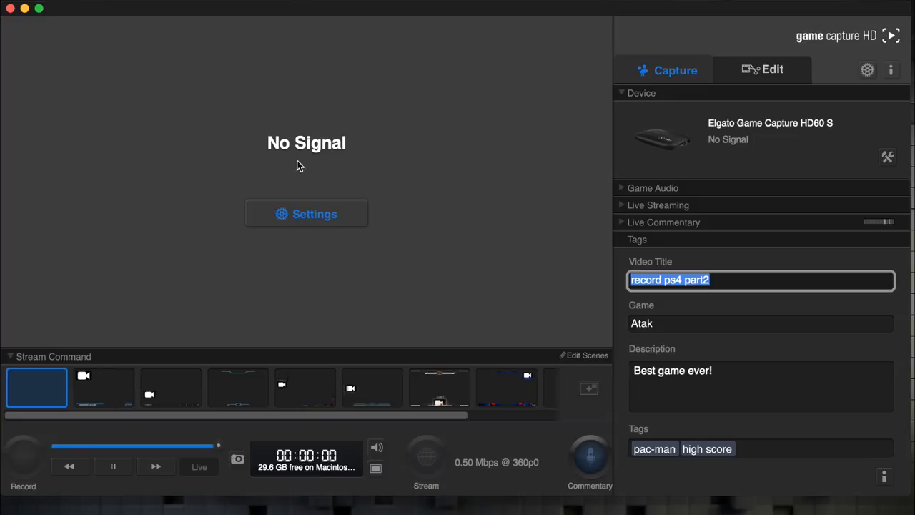
mouse_move(698, 165)
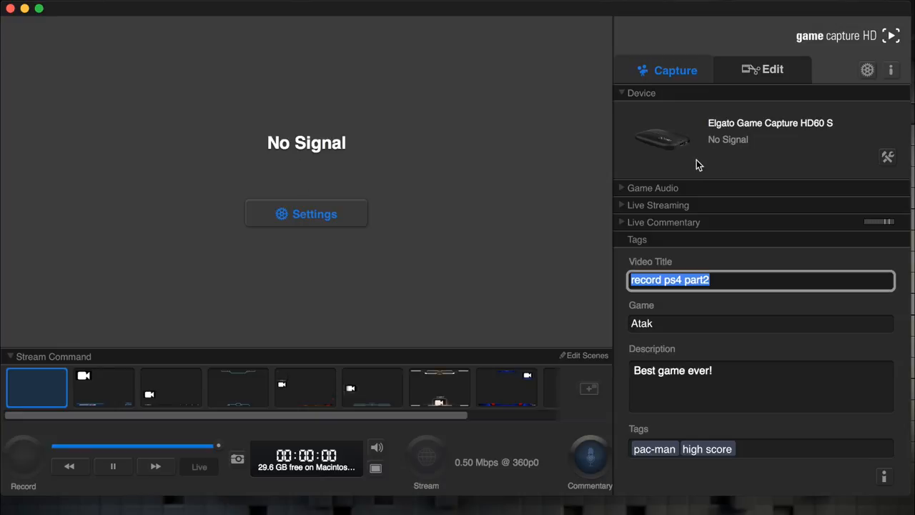
Retitle the recording Whaddup for game Life, add (lieing) to the description and clear the tags.
left_click(664, 222)
type("Whaddup")
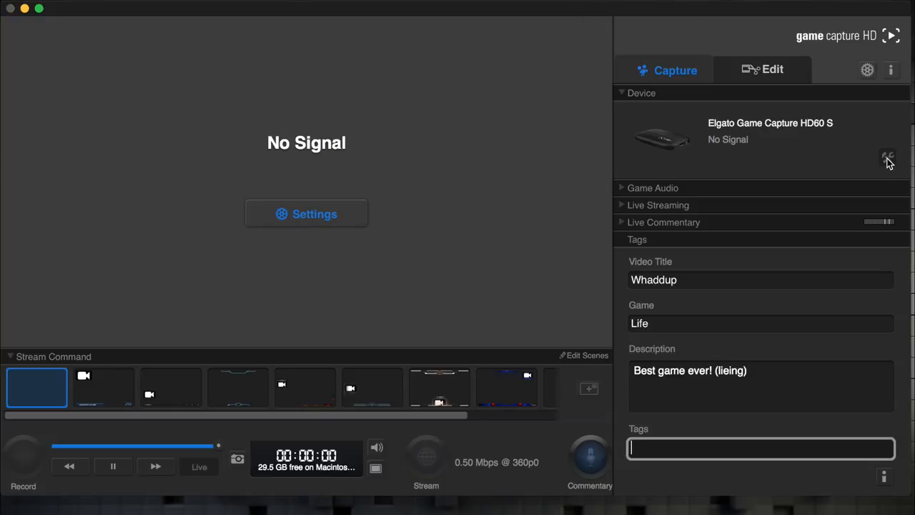
left_click(887, 156)
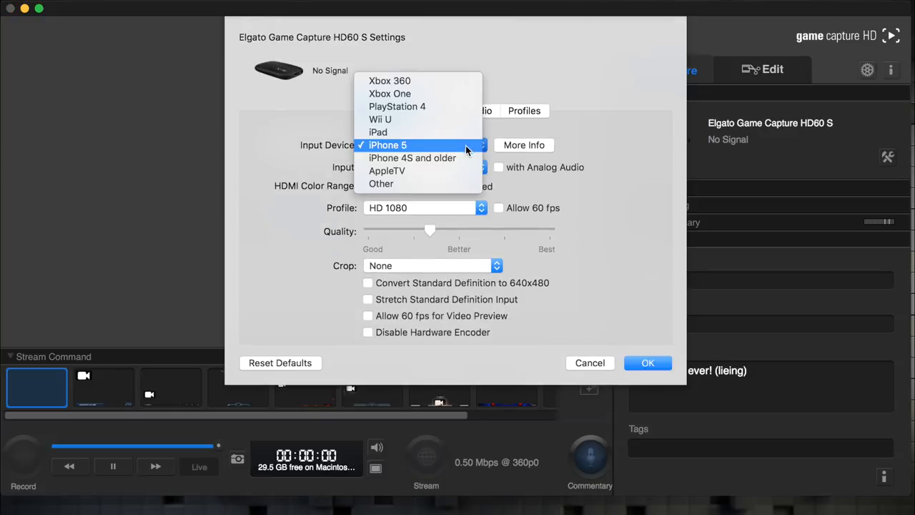
left_click(388, 144)
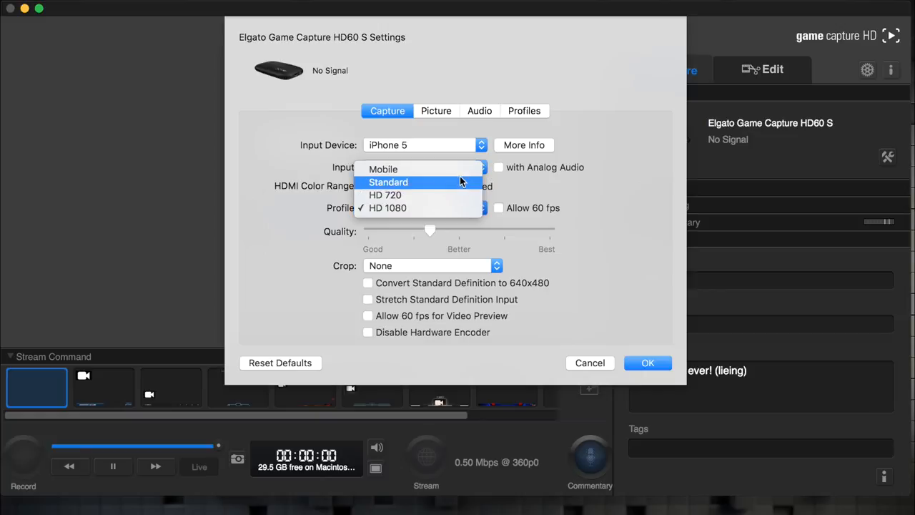
left_click(389, 181)
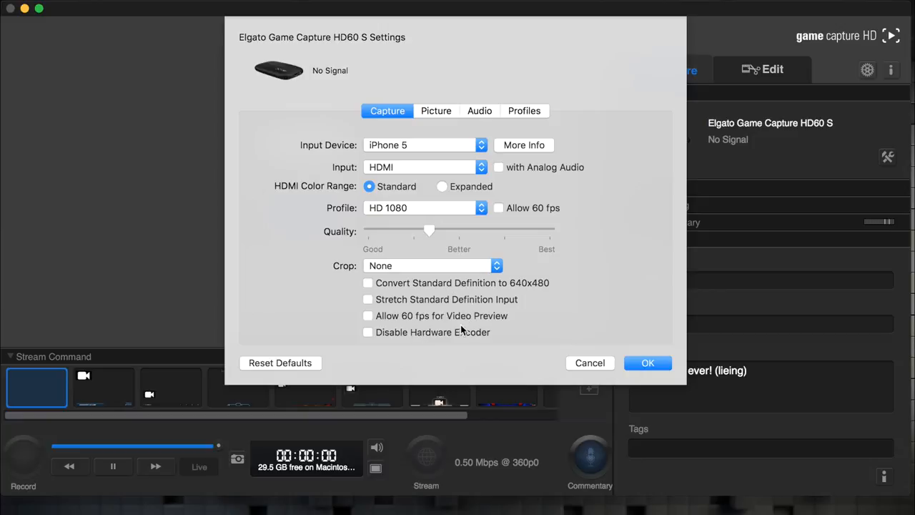
left_click(646, 364)
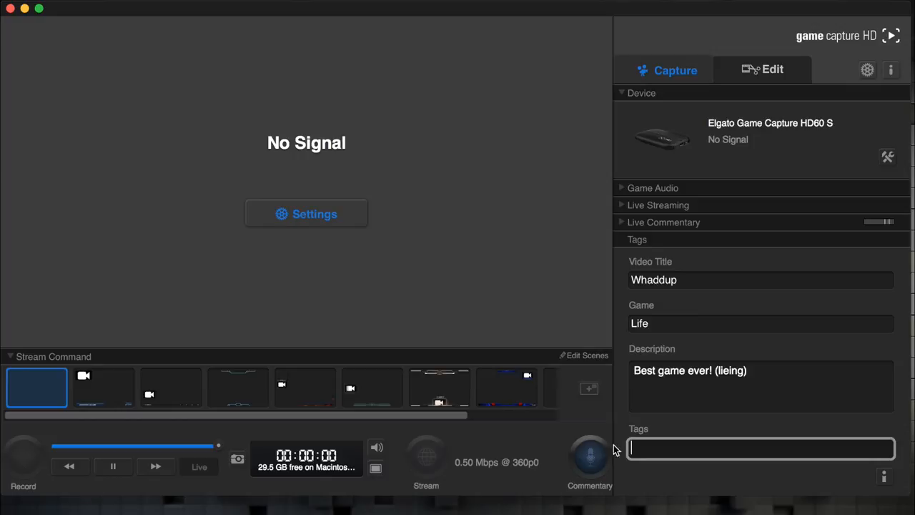
mouse_move(592, 455)
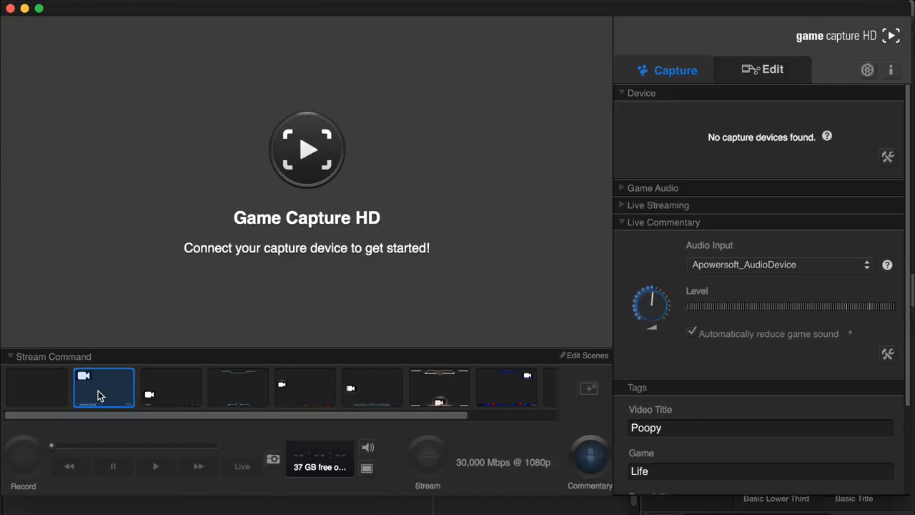
Show the Game Capture HD Library folder in Movies containing the Filming3skyrim project.
left_click(237, 387)
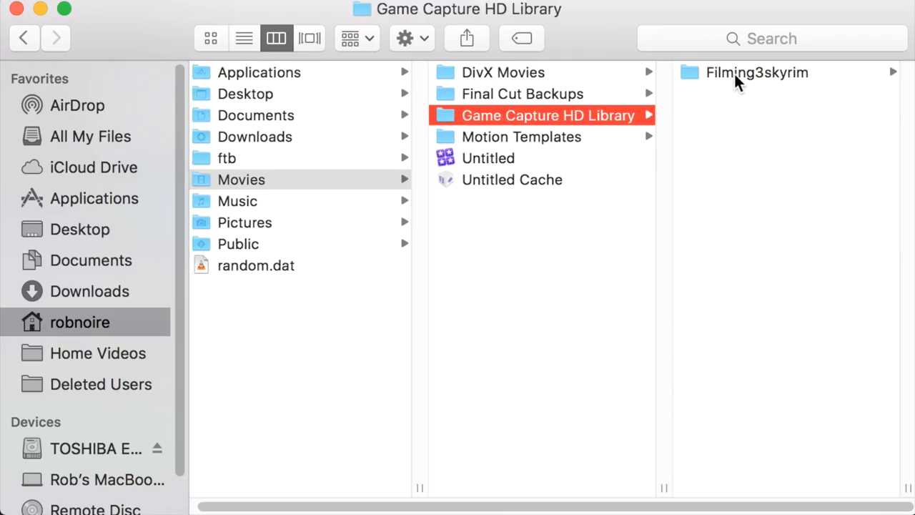
Browse the Filming3skyrim project's audio, JSON and segment files, then close Finder.
left_click(756, 71)
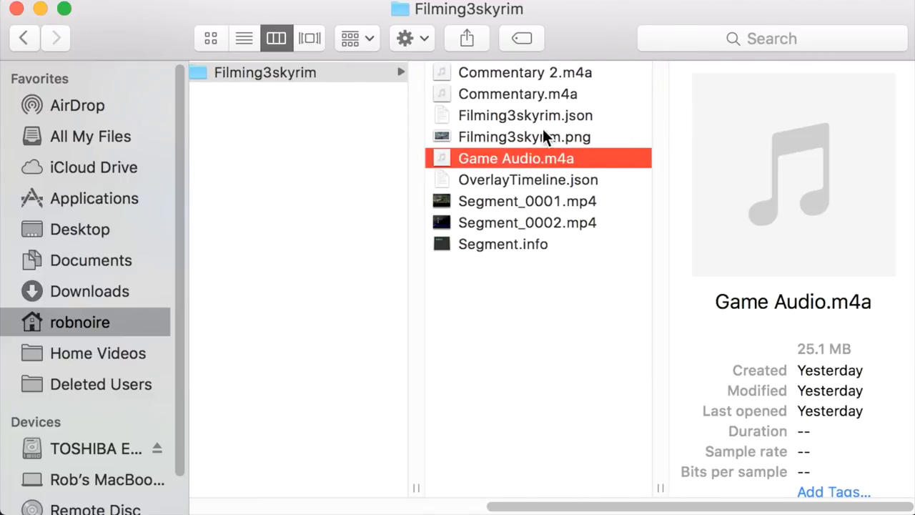
left_click(517, 94)
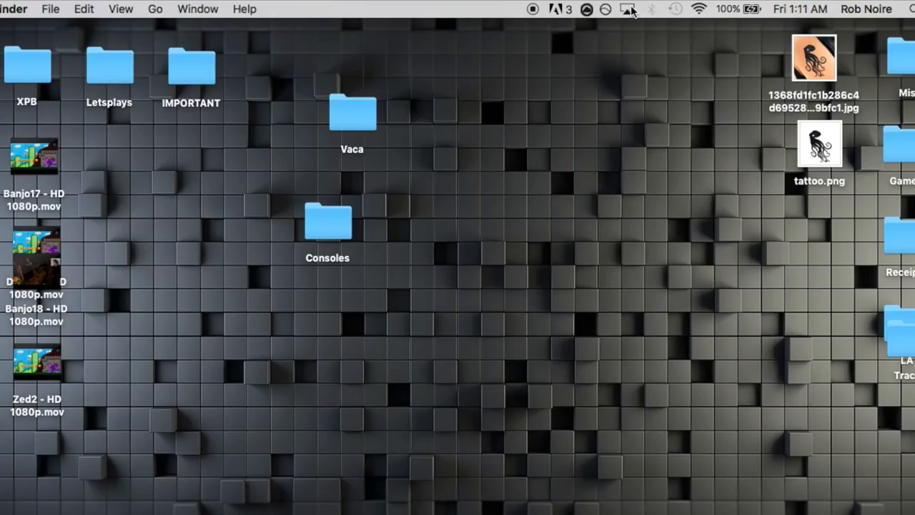
Launch Chrome and search Google for "elgato record pc".
left_click(627, 8)
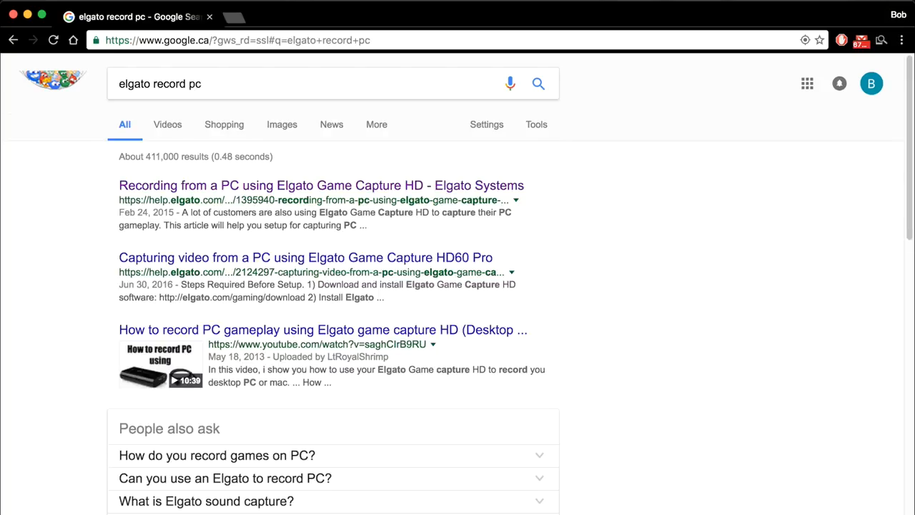
Read Elgato's "Recording from a PC" help article from the first search result.
left_click(320, 186)
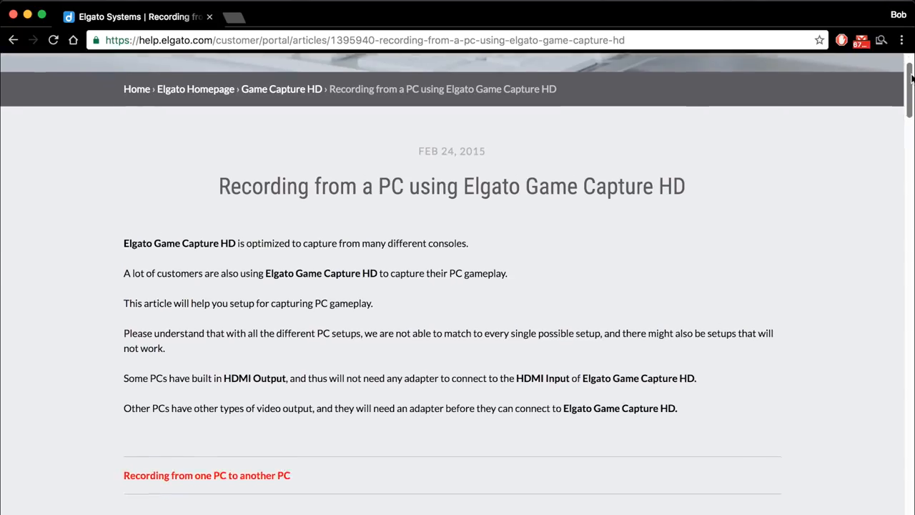
scroll("down", 3)
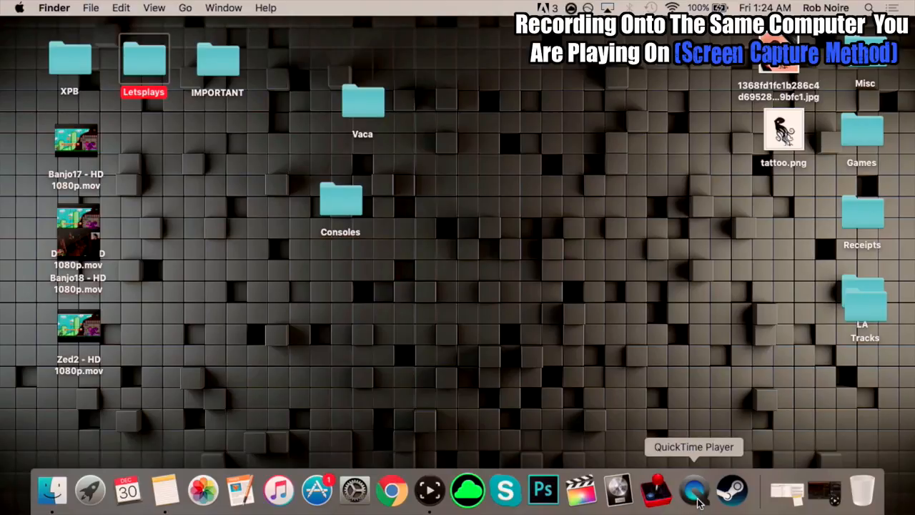
Launch QuickTime Player and start a New Screen Recording from the File menu.
left_click(694, 489)
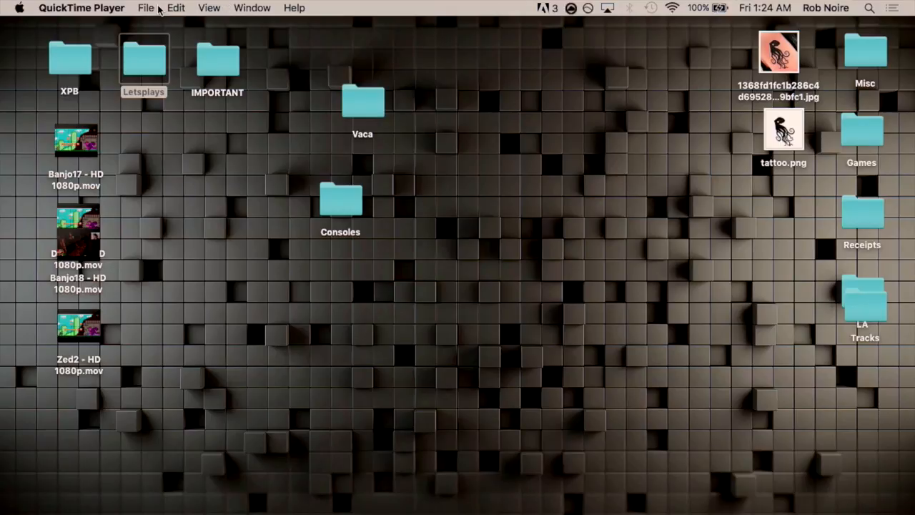
left_click(146, 9)
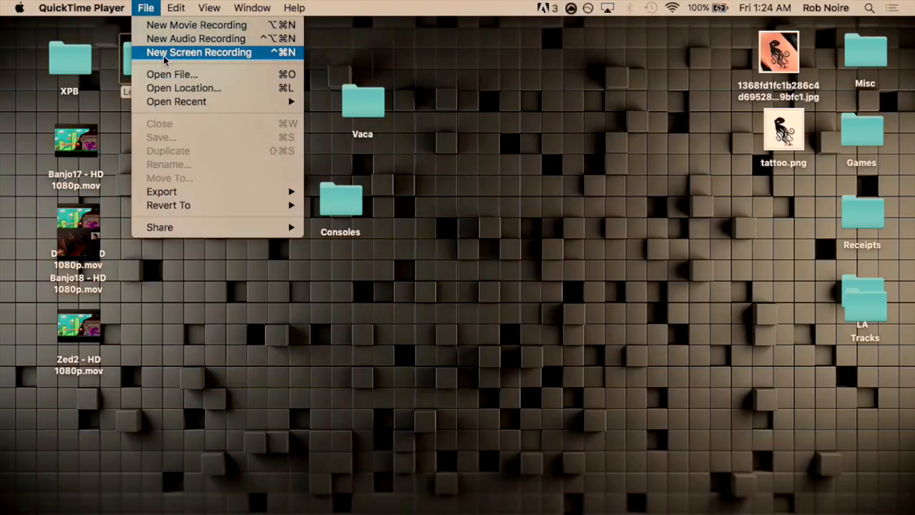
left_click(200, 52)
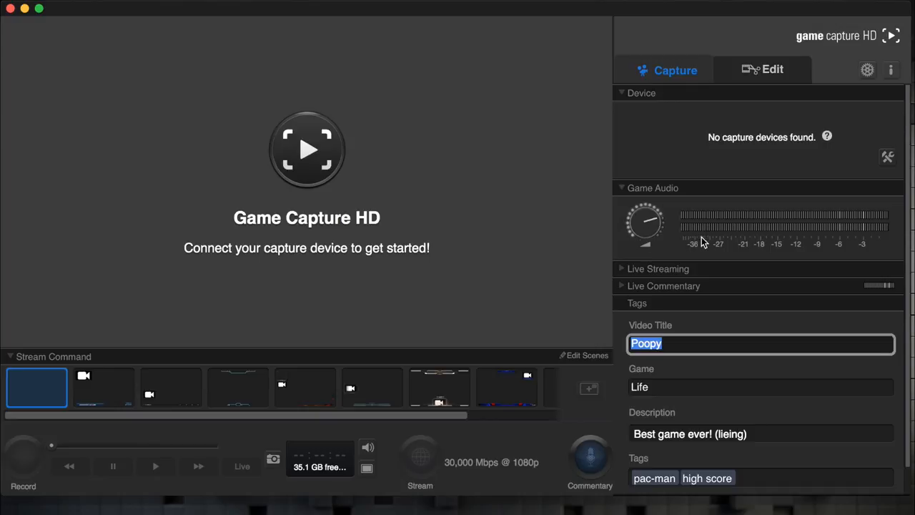
Search Spotlight for soundflowerbed to find the audio utility.
key("cmd+space")
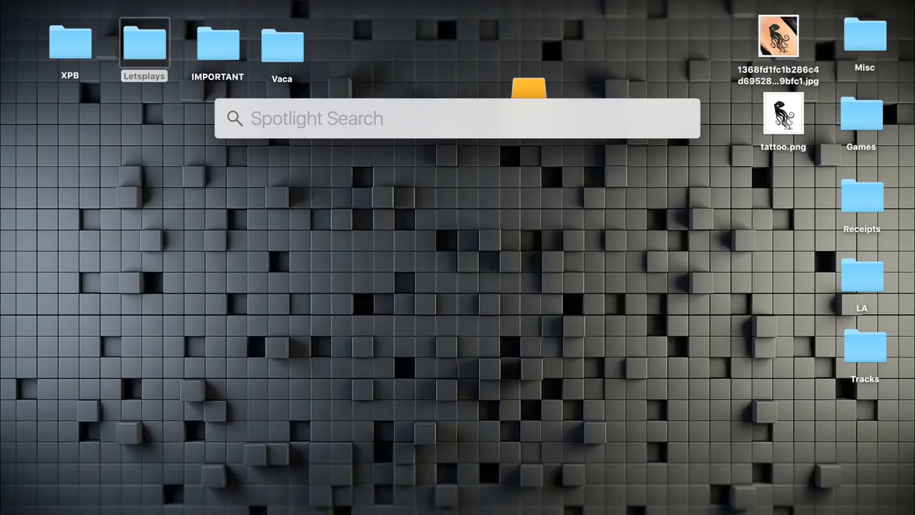
type("soundflowerbed")
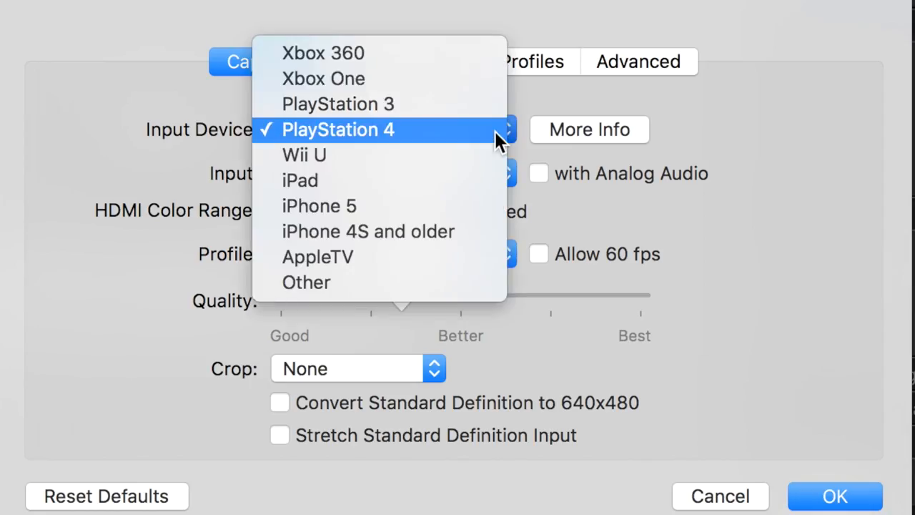
Choose Xbox One as the Capture Input Device instead of PlayStation 4.
left_click(323, 77)
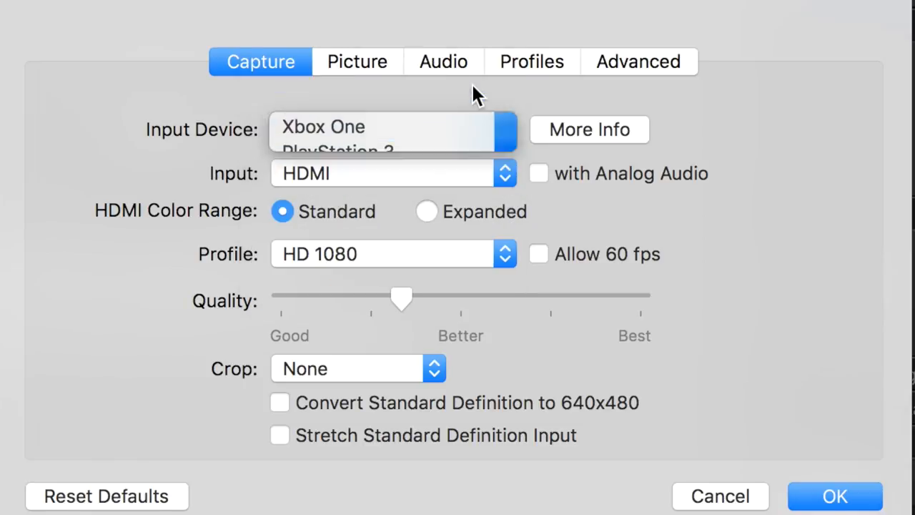
left_click(835, 495)
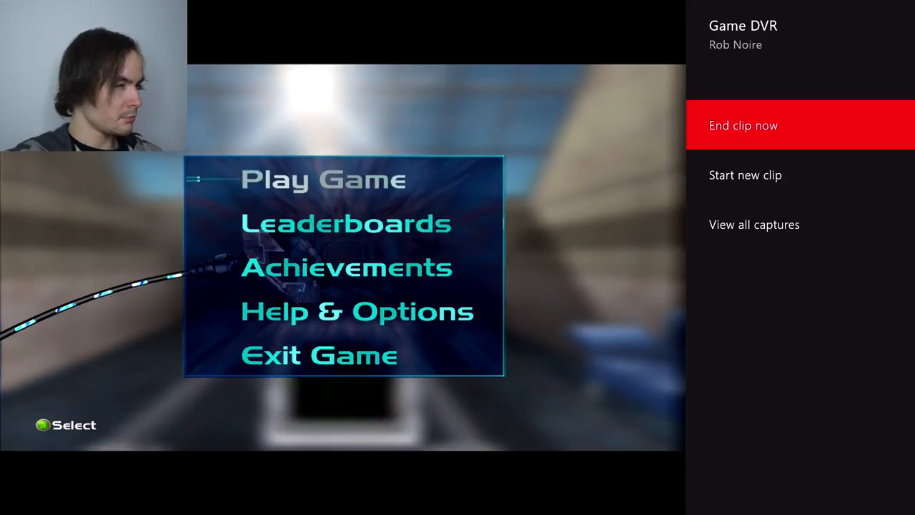
Select Start new clip in the Game DVR panel to record the main menu.
key("Down")
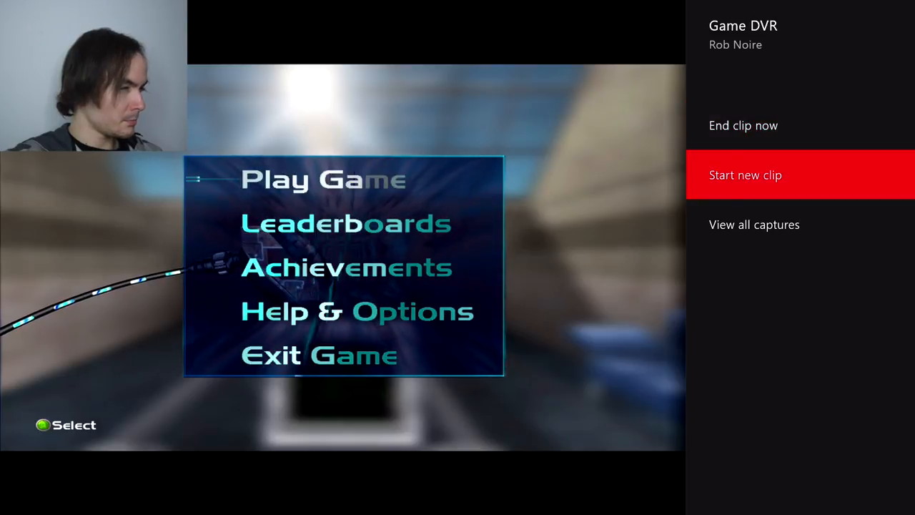
left_click(747, 174)
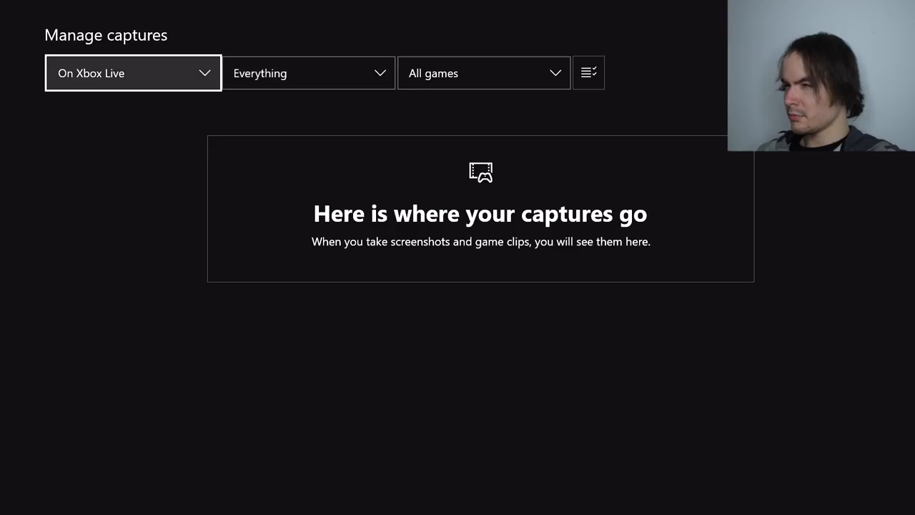
Filter Manage captures to show clips stored On Xbox Live.
left_click(133, 73)
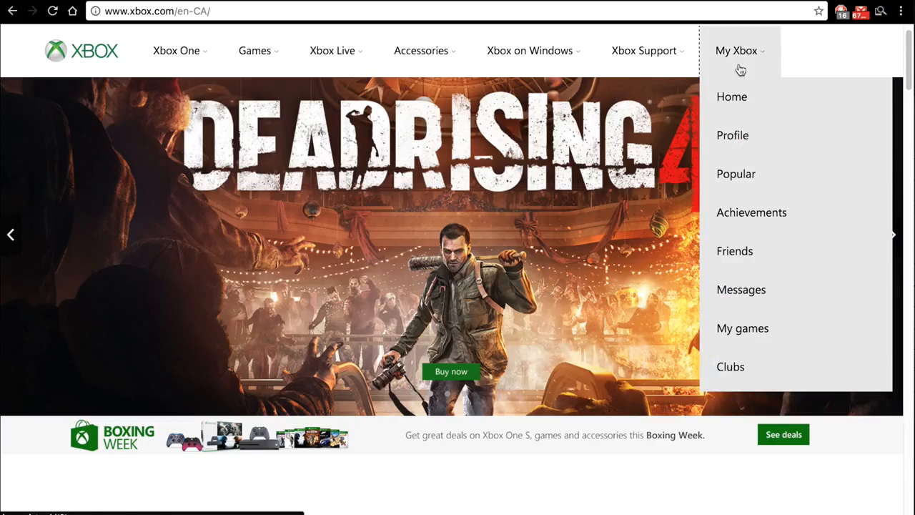
Open the Perfect Dark game clip's original MP4 file directly from Xbox.com and bring up its save options.
left_click(732, 134)
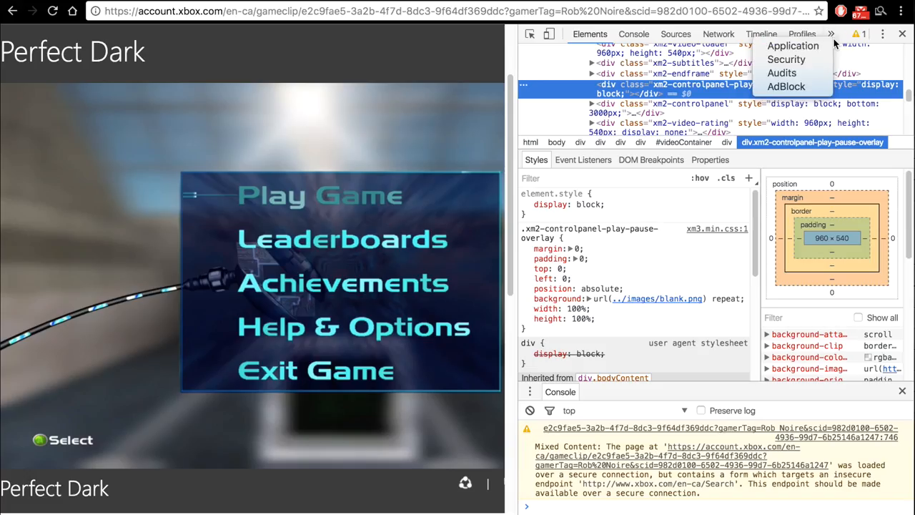
left_click(793, 44)
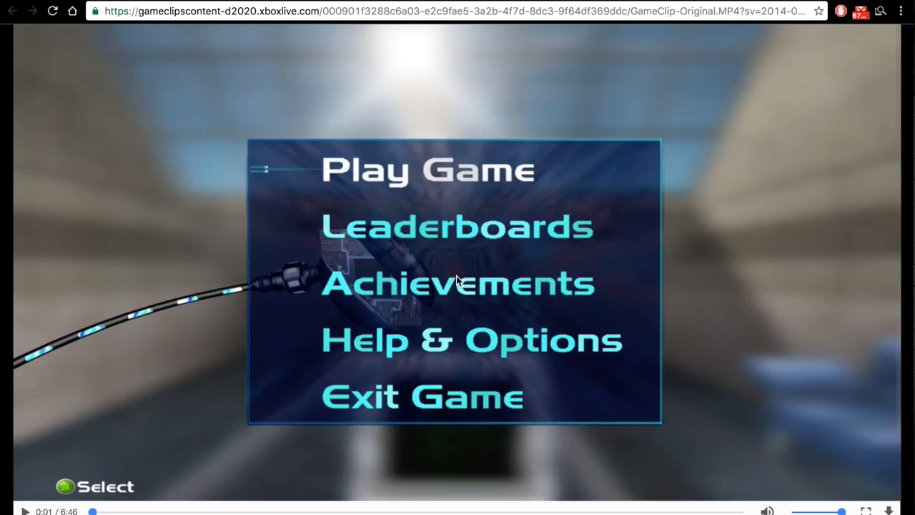
right_click(458, 279)
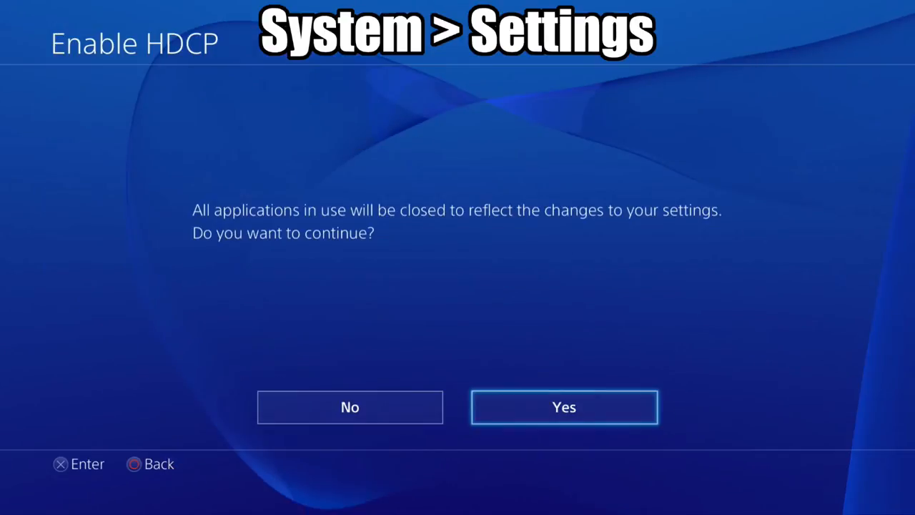
Confirm the PS4 Enable HDCP change, accepting that running applications will close.
left_click(563, 406)
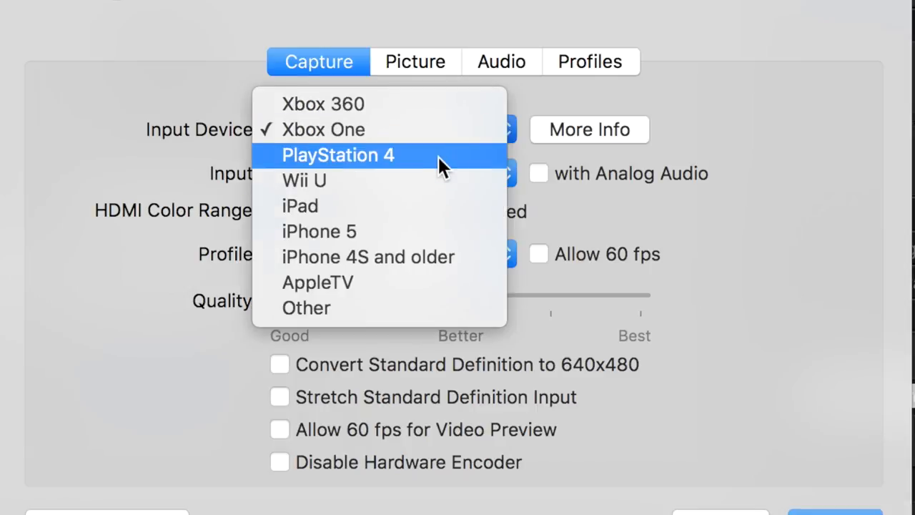
Choose PlayStation 4 in the Capture tab's Input Device list.
left_click(338, 154)
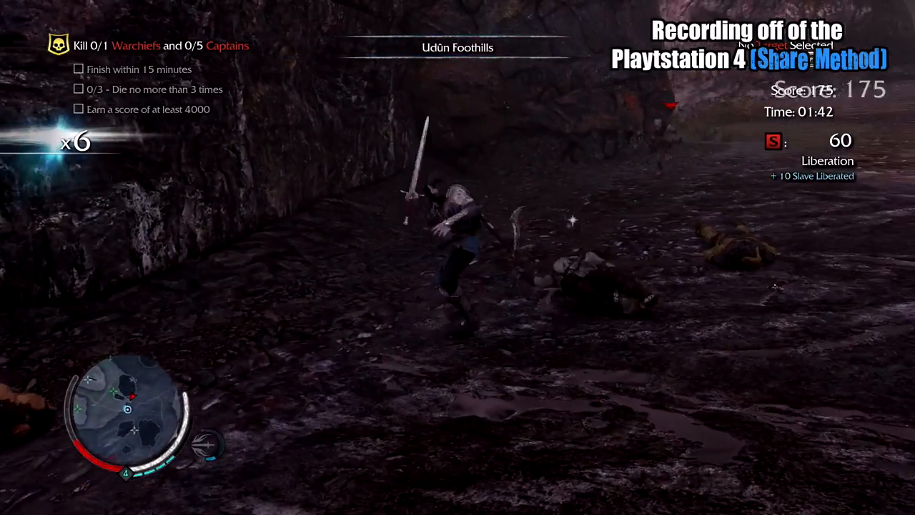
From the PS4 Share menu, share a recorded Video Clip to YouTube.
key("share")
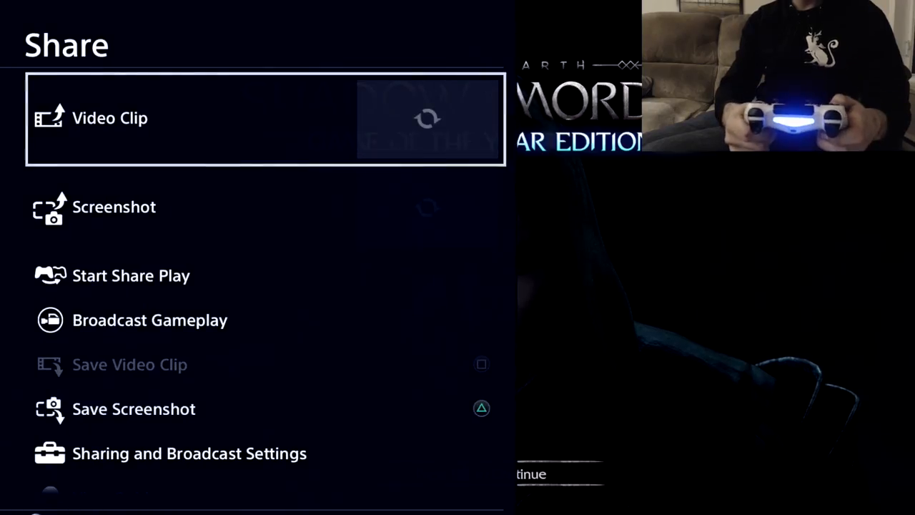
left_click(110, 117)
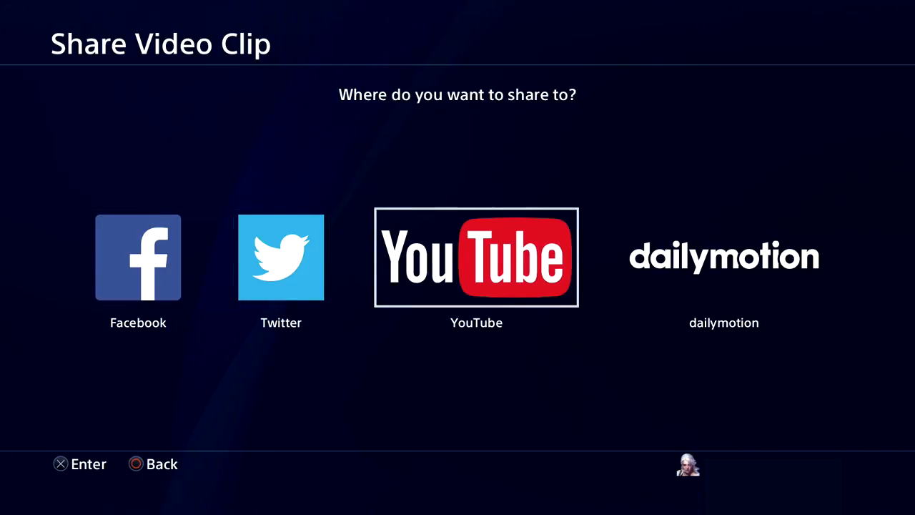
left_click(724, 258)
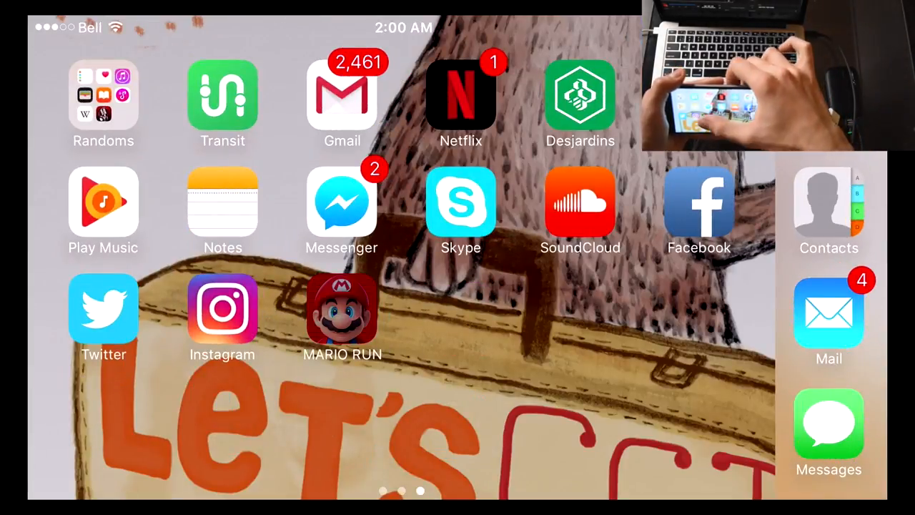
left_click(342, 308)
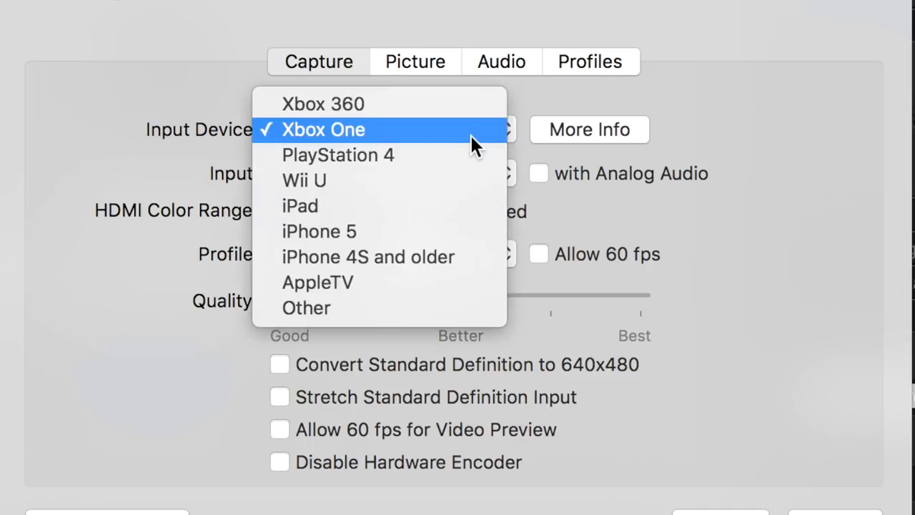
Choose PlayStation 4 as the Input Device, with HDMI input and HD 1080 profile.
left_click(338, 155)
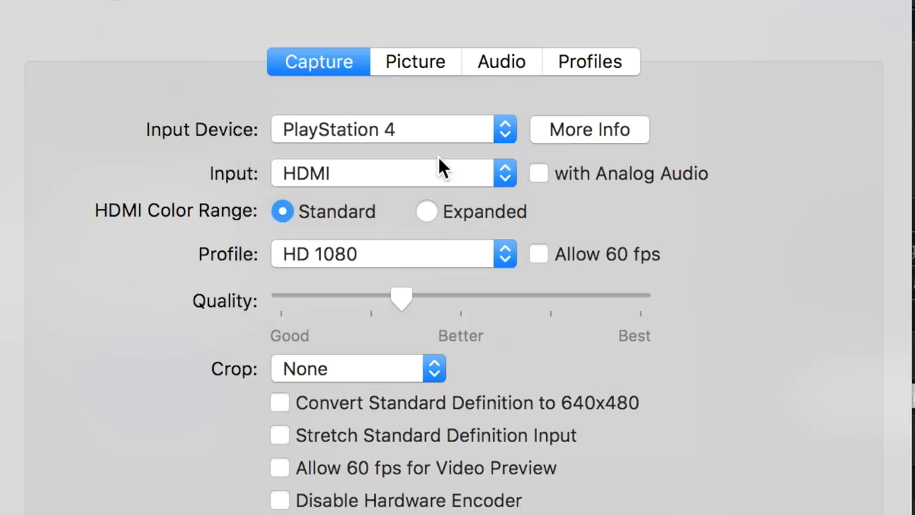